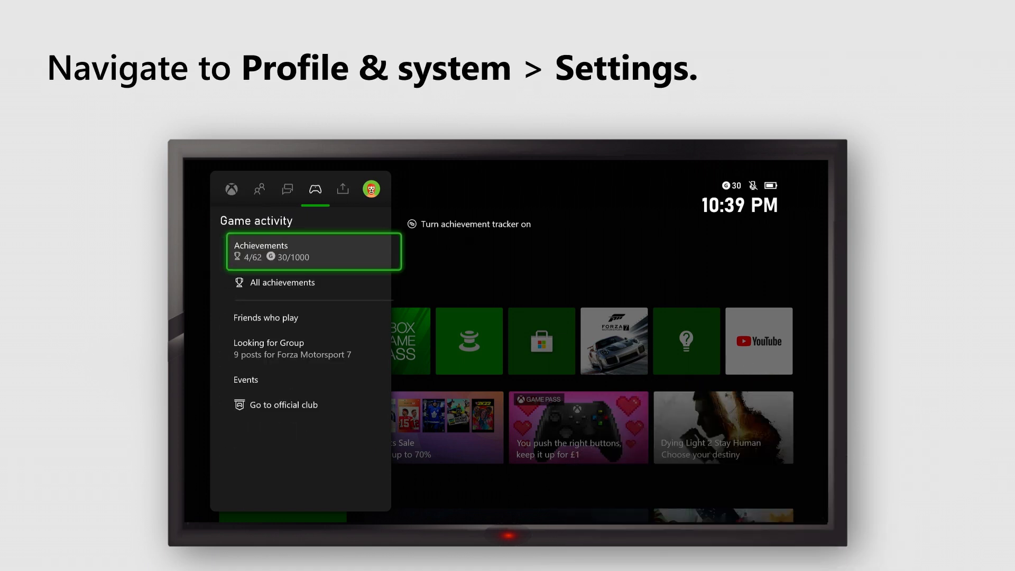
Reach Narrator options via Profile & system, Settings, Accessibility and Narrator
click(370, 188)
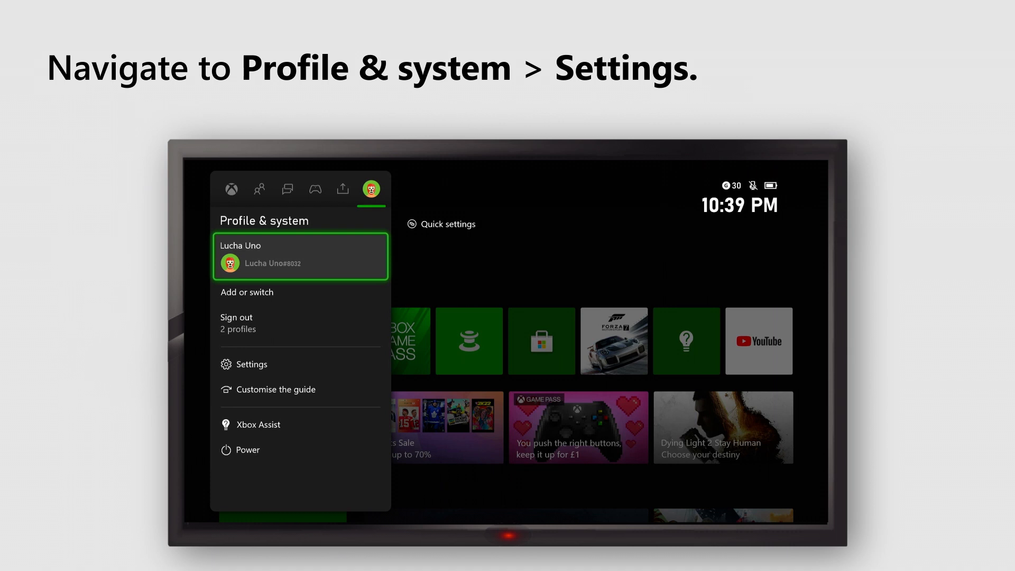
click(252, 364)
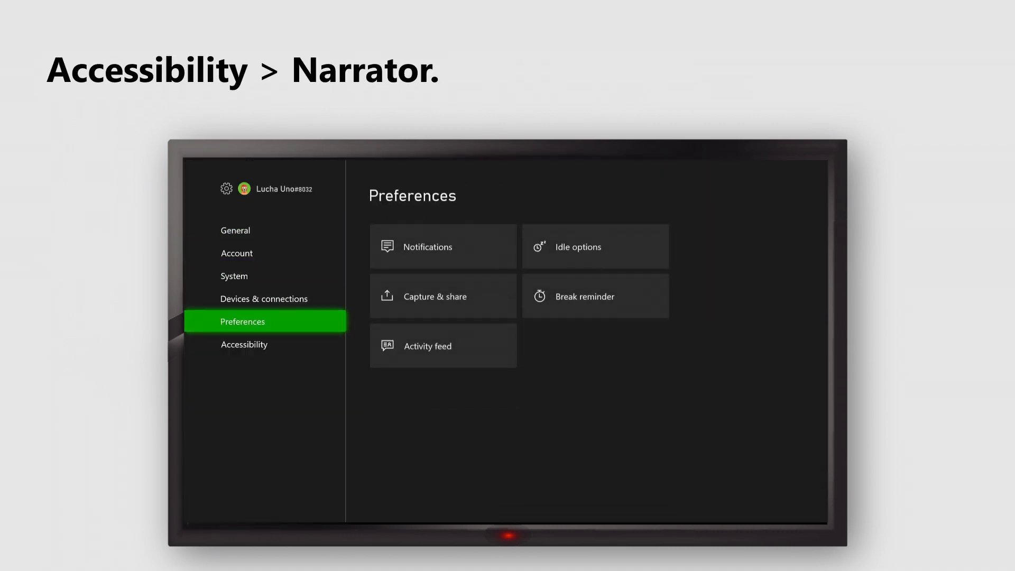
click(243, 345)
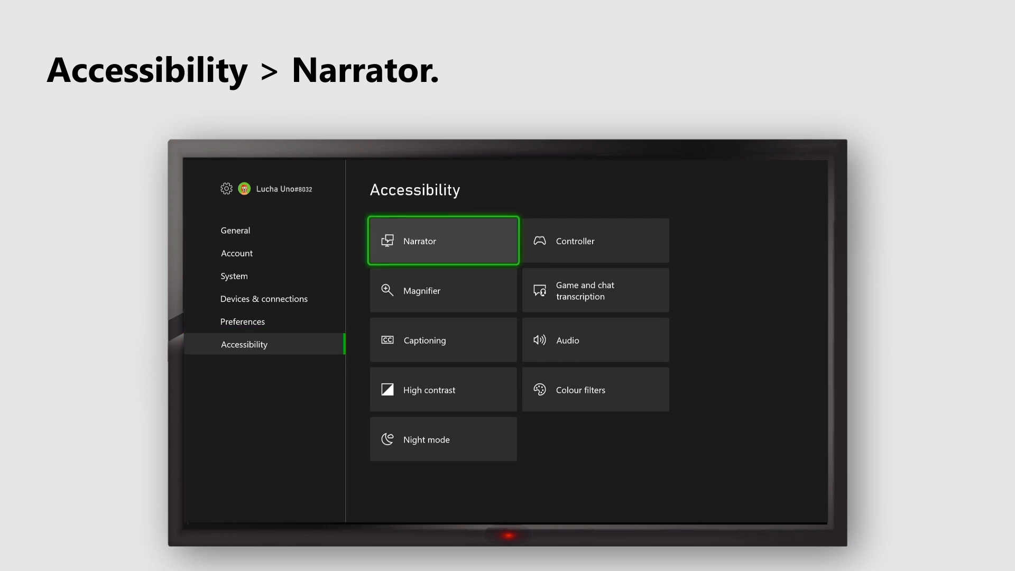
click(443, 240)
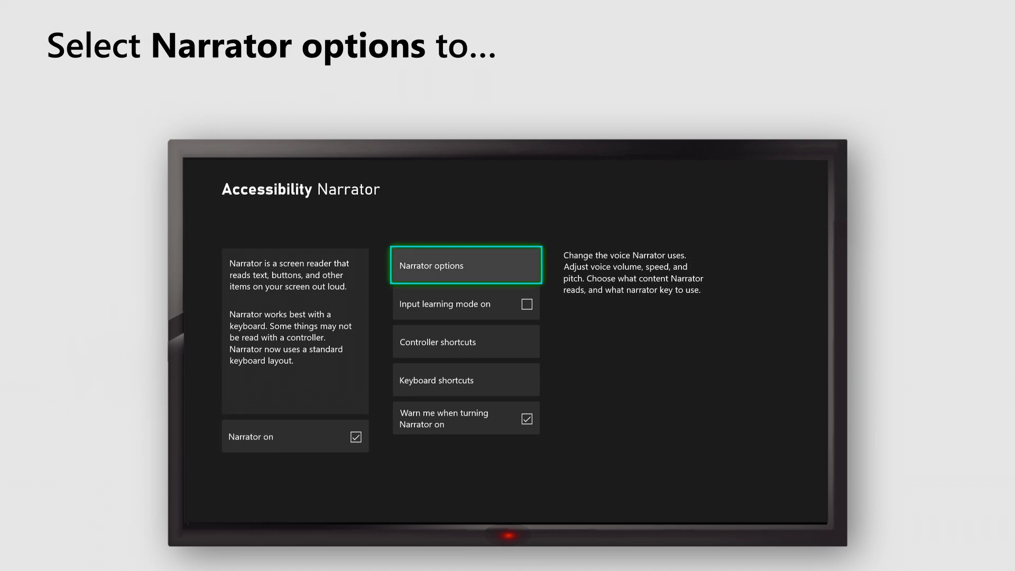
click(466, 264)
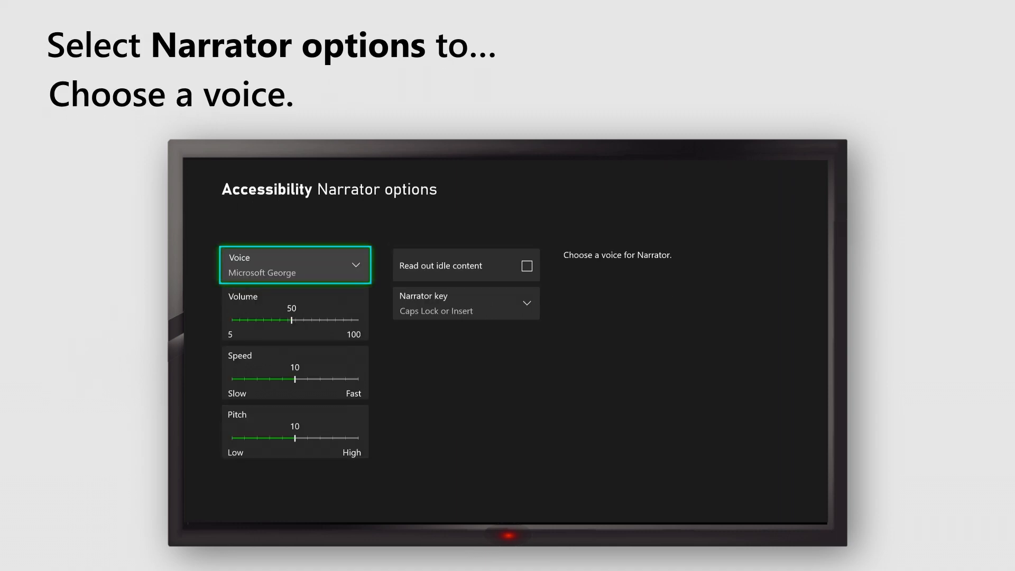
Keep Caps Lock or Insert as narrator key, raise pitch to 13 and enable idle content read-out
click(465, 302)
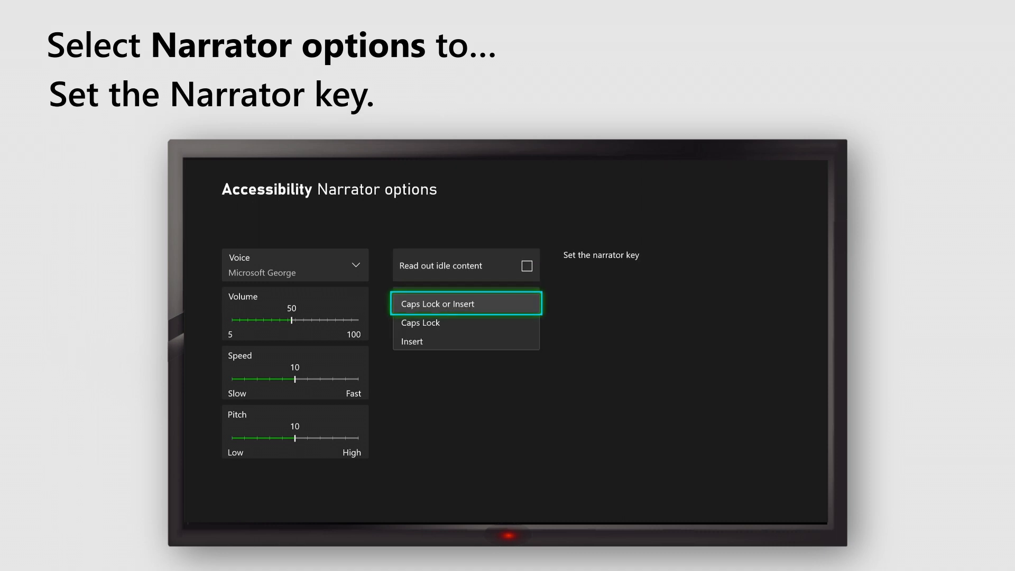
click(465, 304)
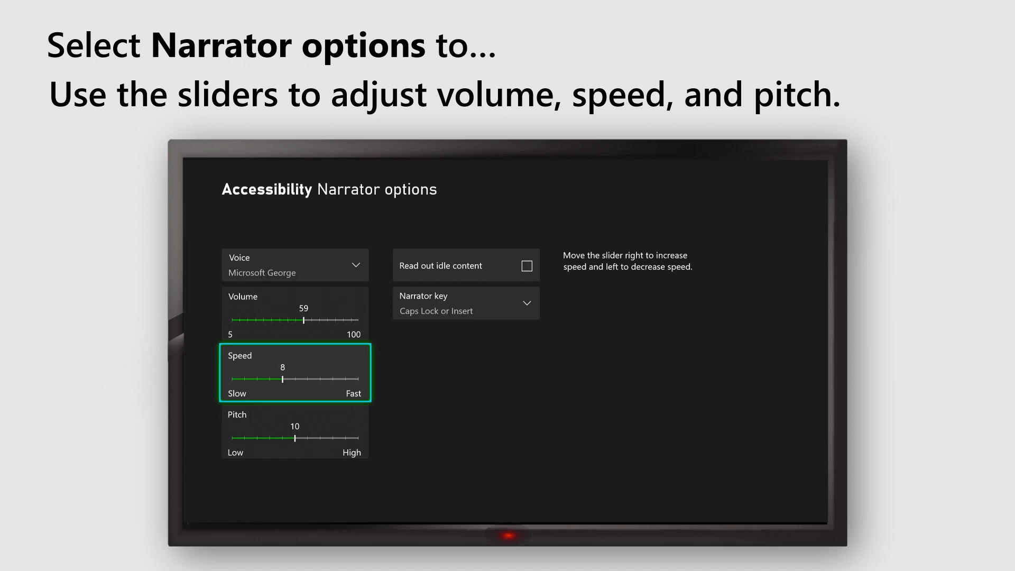
click(465, 265)
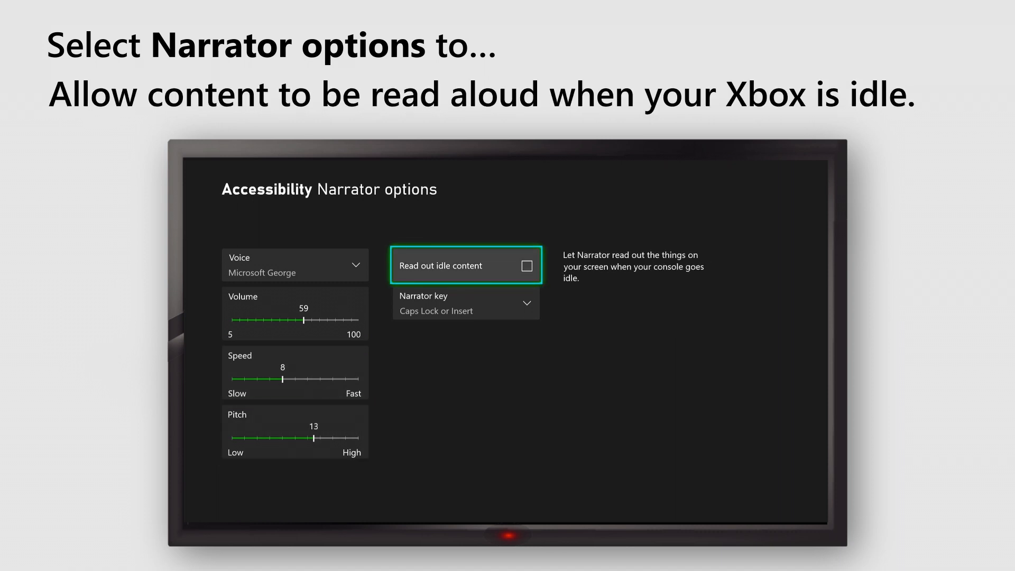
click(527, 265)
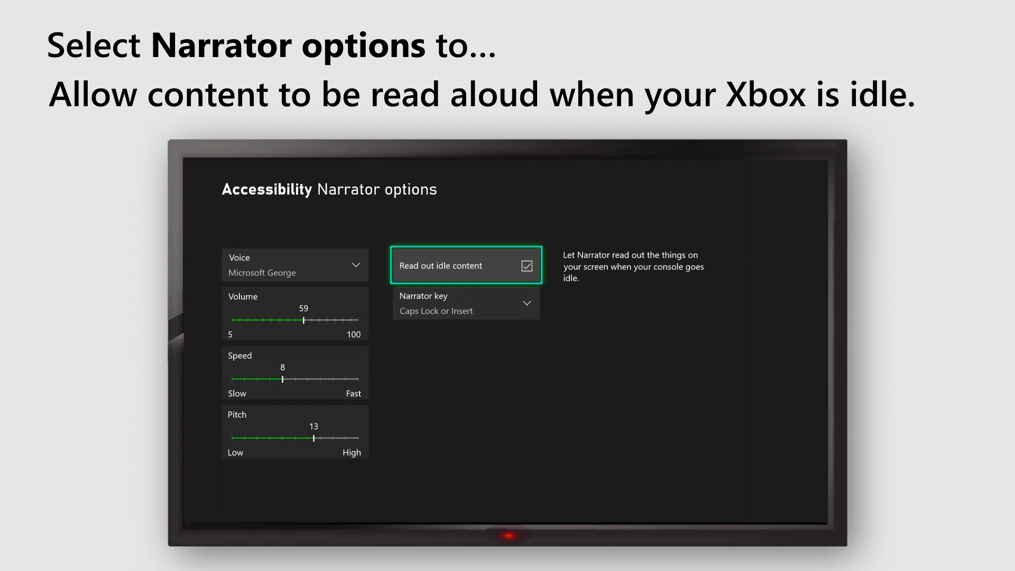